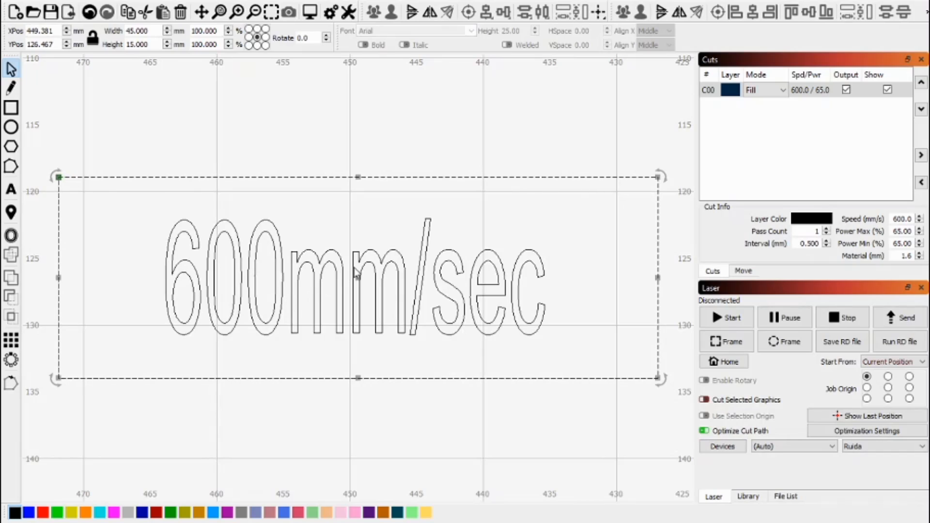
mouse_move(246, 184)
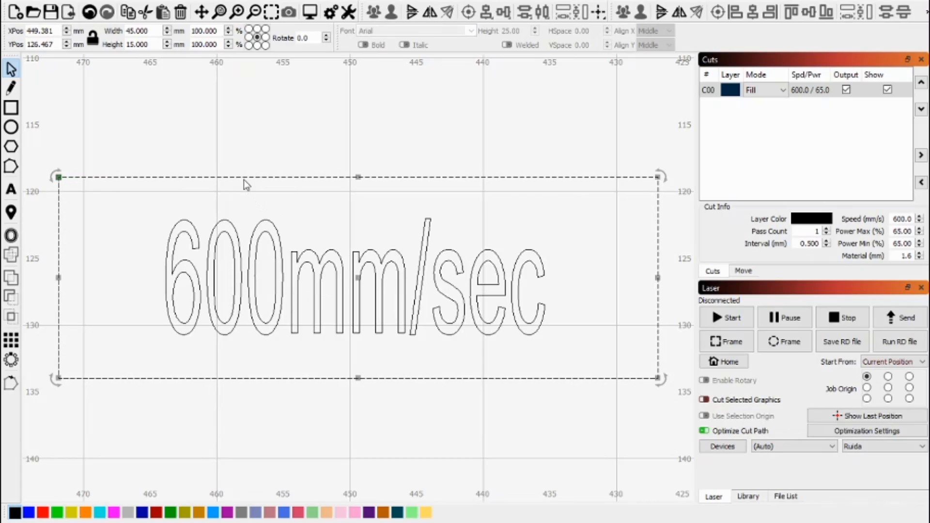
mouse_move(497, 294)
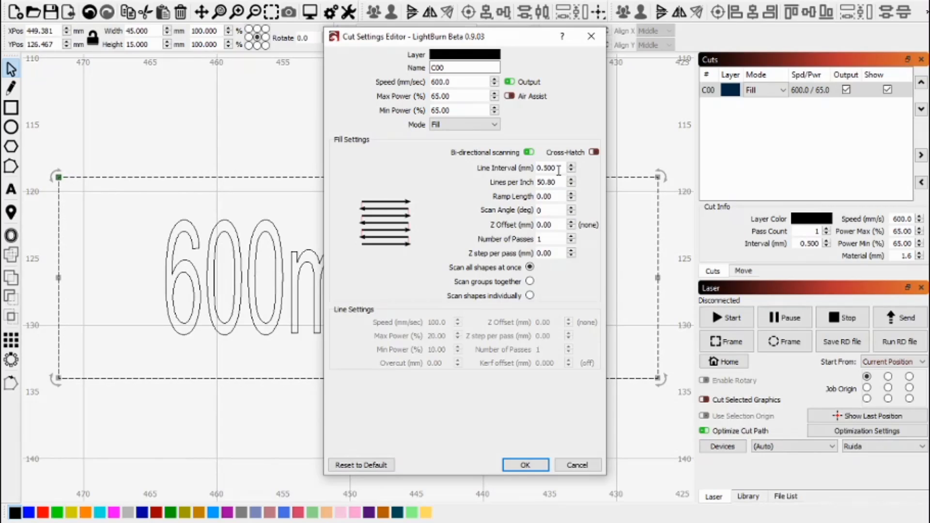
Step: Enable scanning offset adjustment in the Ruida device settings
left_click(524, 465)
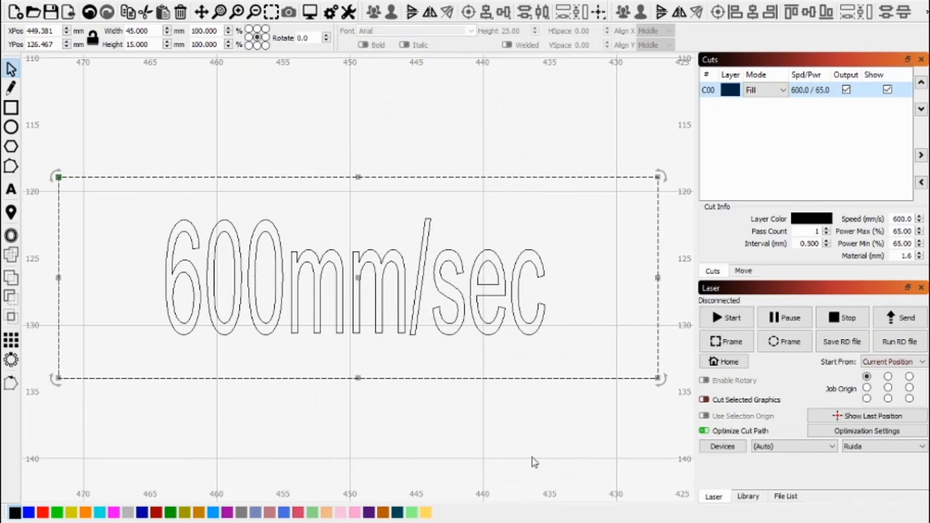
mouse_move(492, 313)
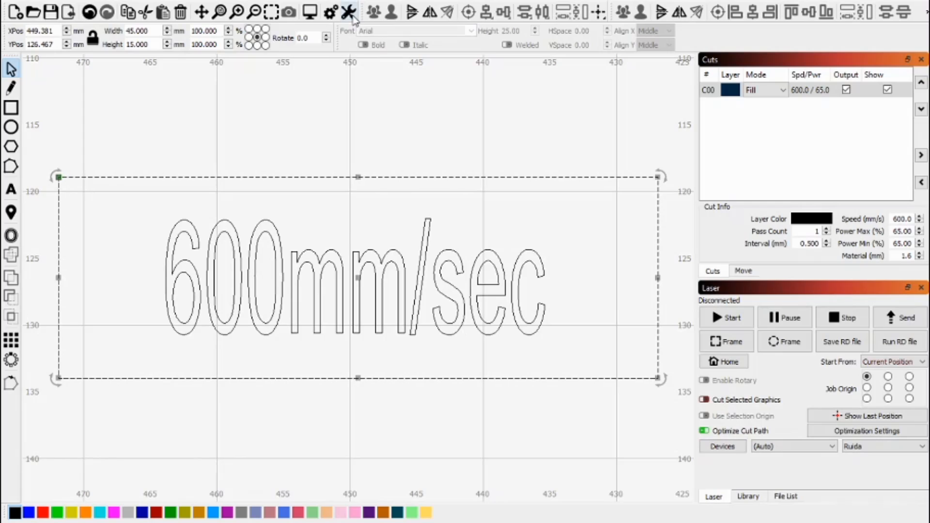
left_click(348, 12)
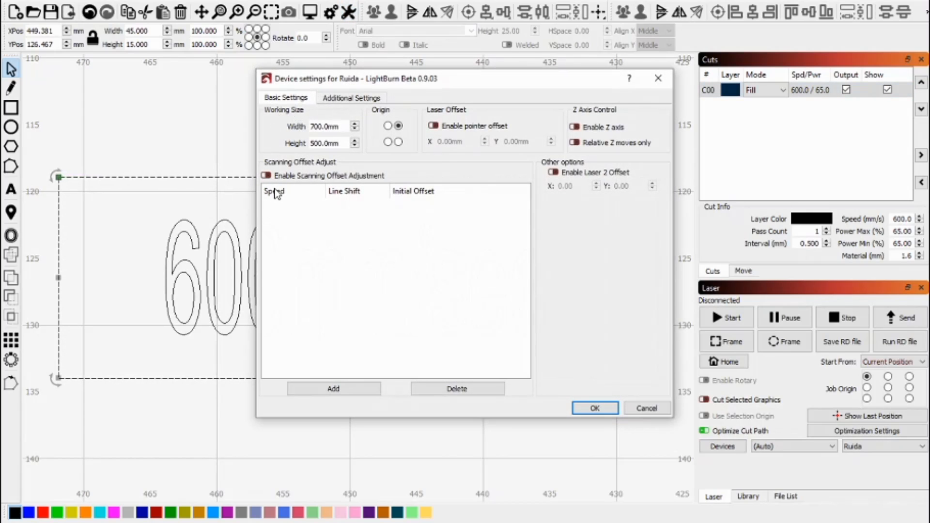
left_click(265, 175)
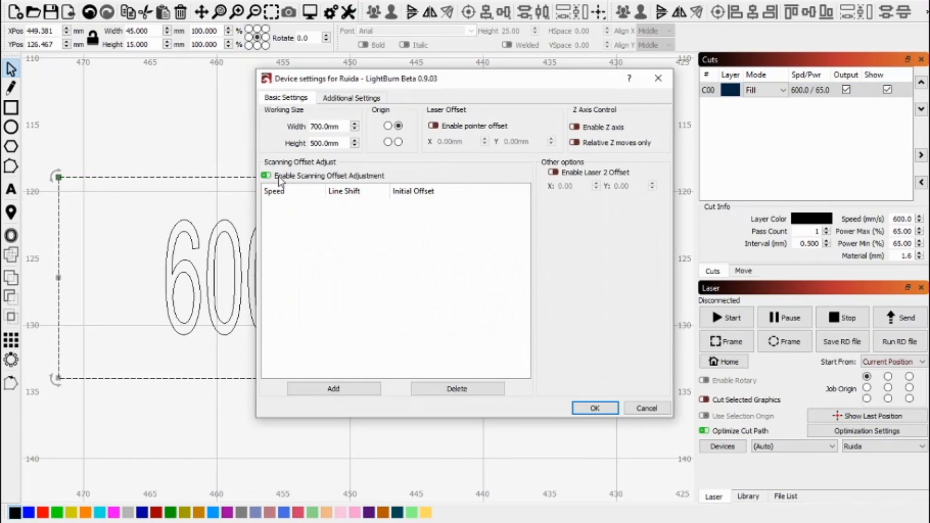
Step: Add a scanning offset entry: 600 mm/s with a 0.15 mm line shift
left_click(332, 388)
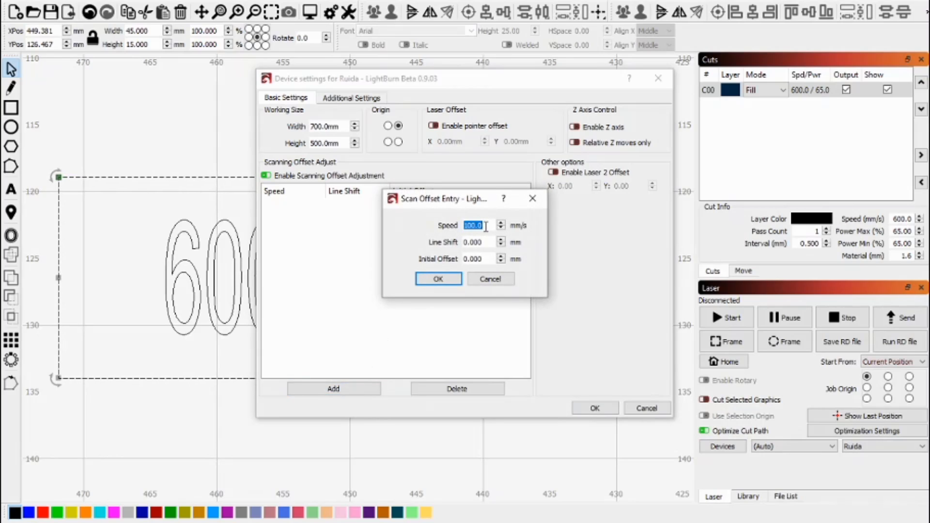
type("600")
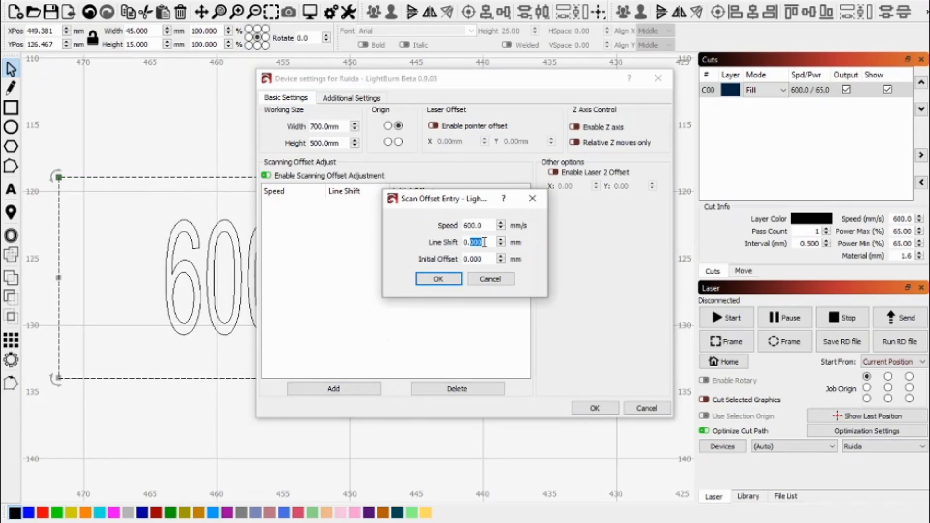
type("0.15")
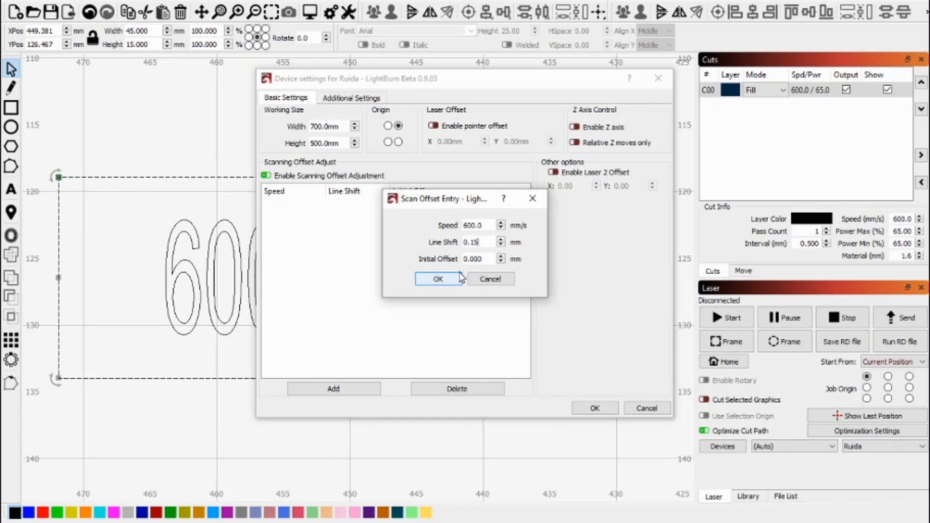
left_click(438, 279)
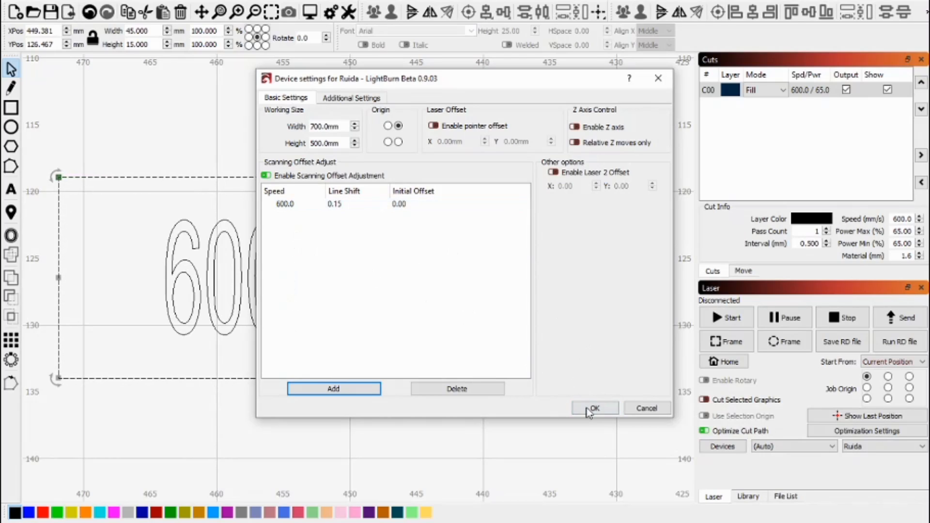
Step: Change the 600 mm/s entry's line shift to 0.25 mm
left_click(594, 407)
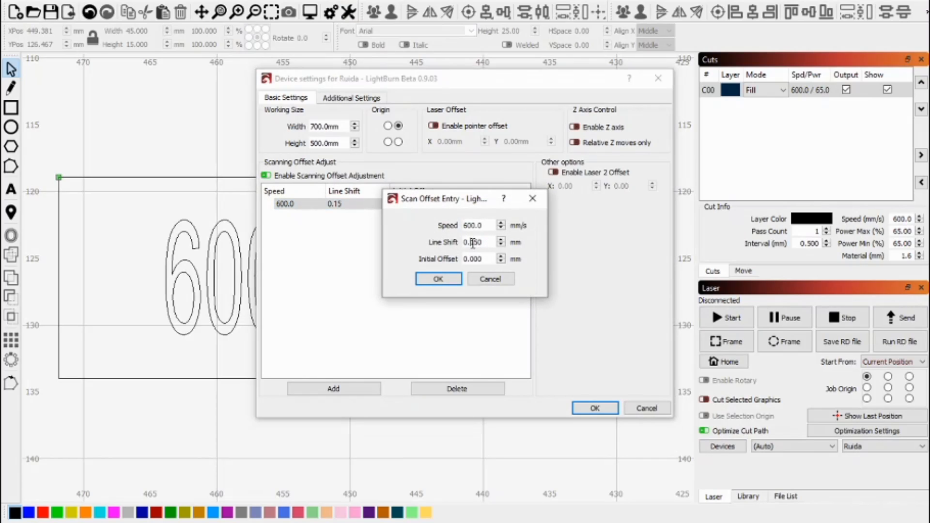
type("0.25")
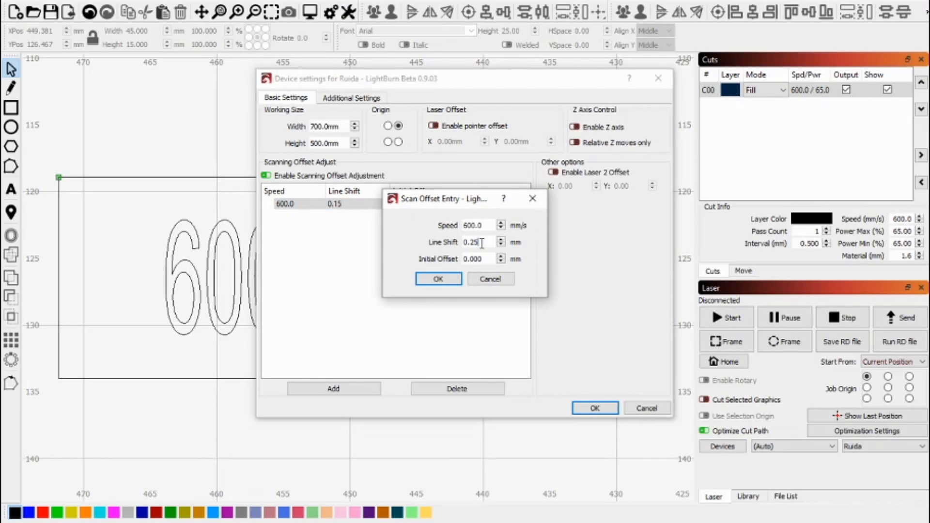
left_click(437, 279)
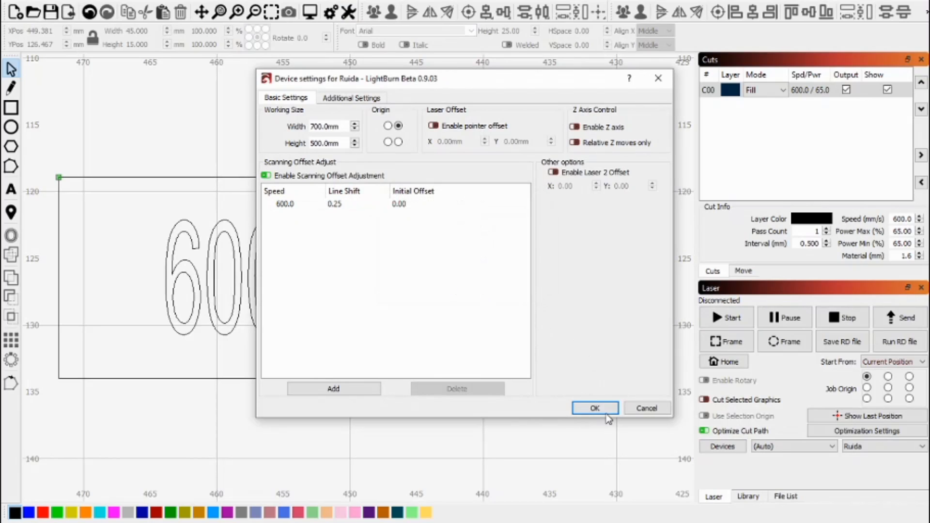
Step: Raise the 600 mm/s line shift to 0.30 mm and apply the offset table
left_click(594, 408)
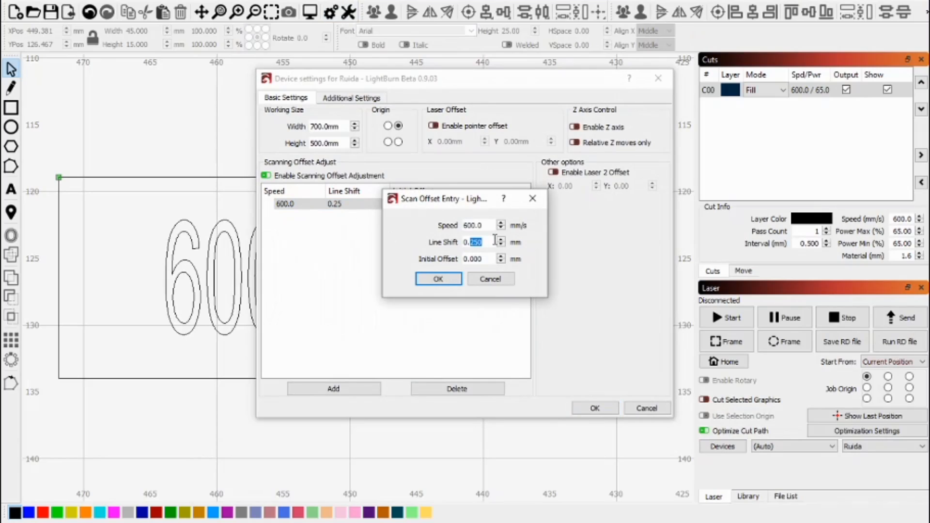
left_click(438, 278)
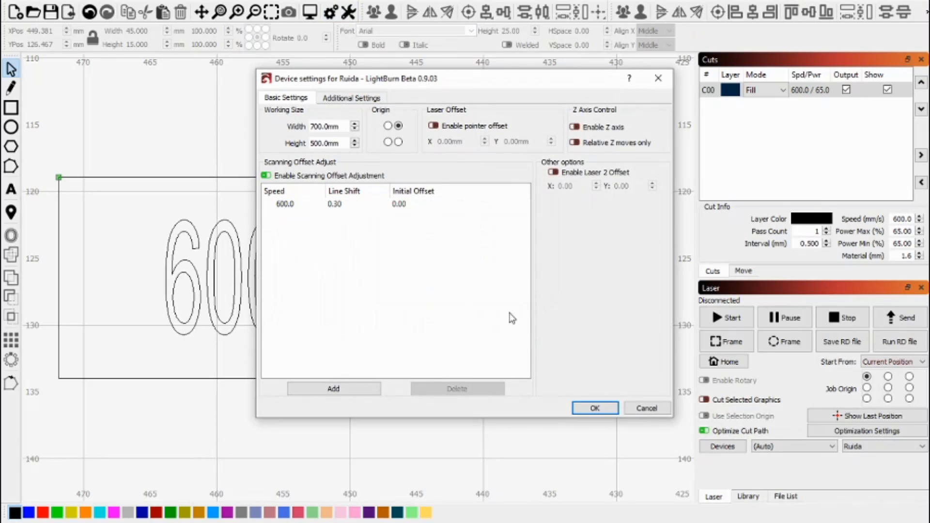
left_click(594, 408)
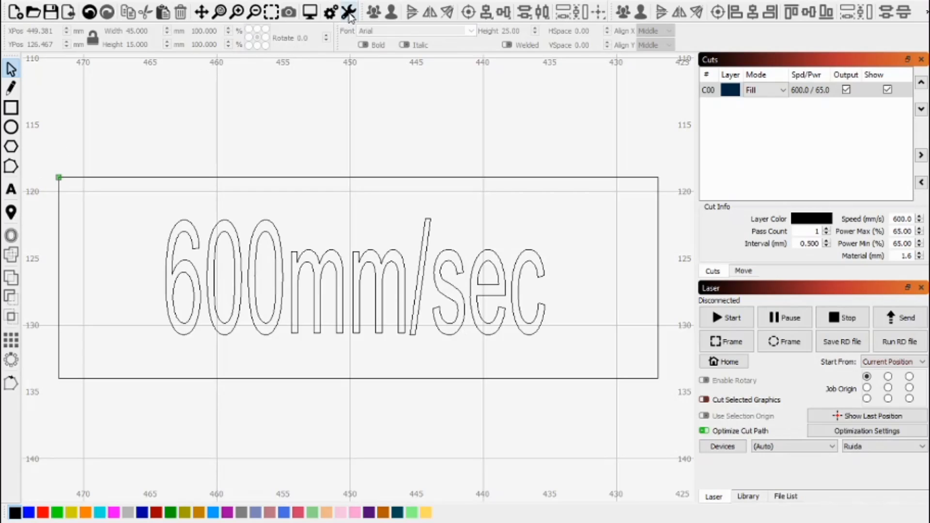
Step: Add scanning offset entries for the lower speeds, including 300 mm/s, with their line shifts
left_click(348, 12)
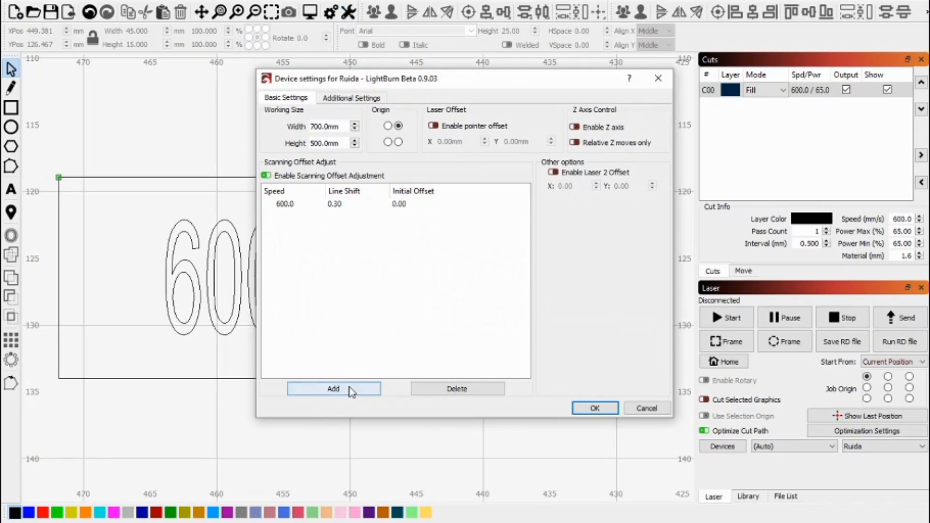
left_click(332, 388)
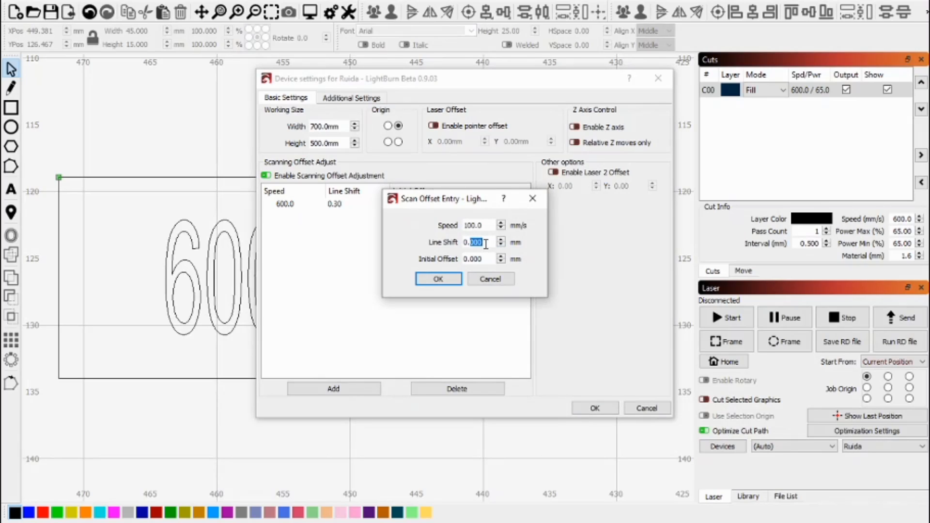
type("0.1")
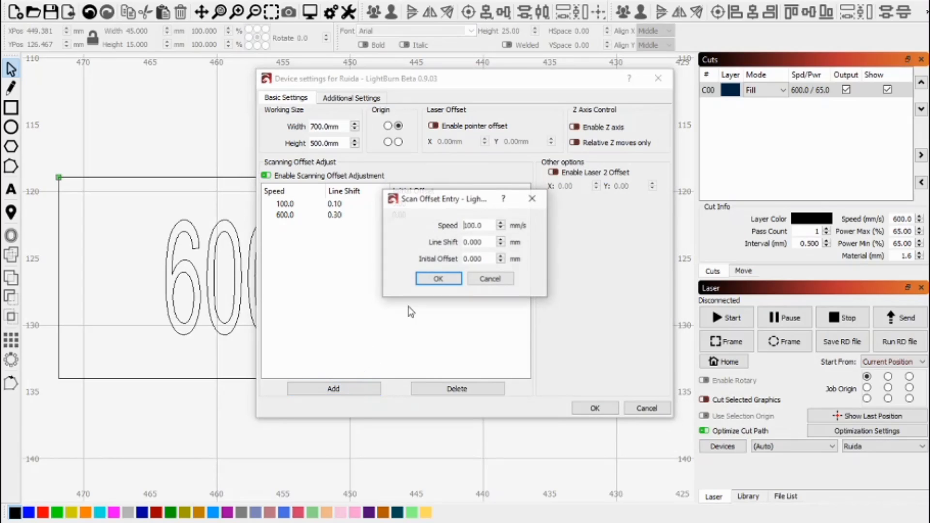
type("20")
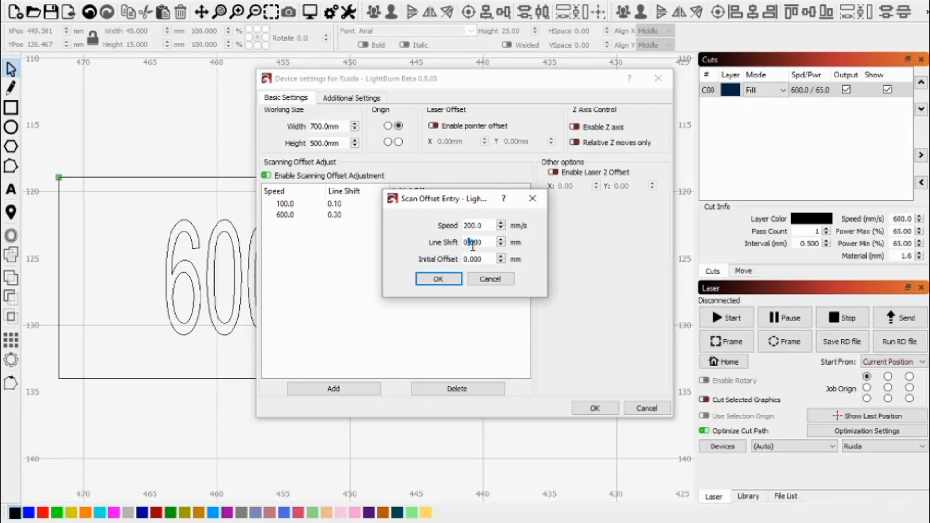
type("0.1")
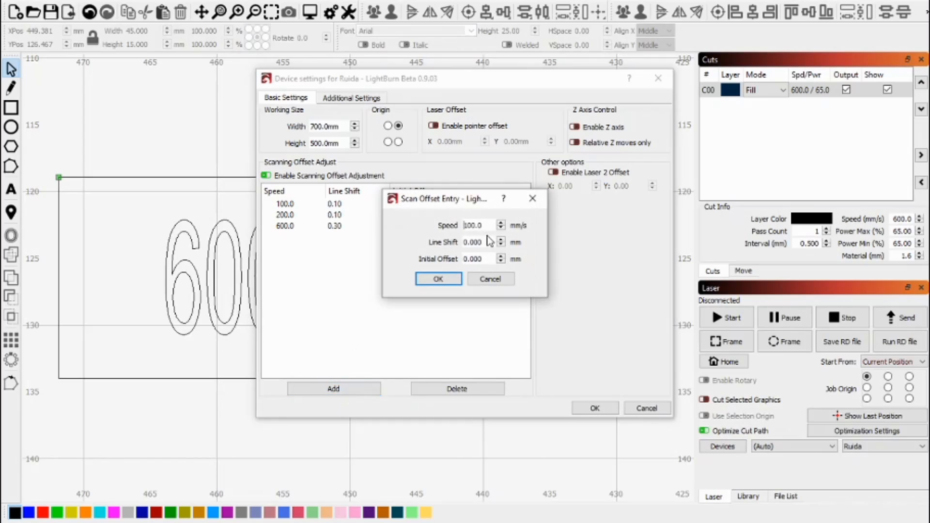
triple_click(475, 224)
type("300")
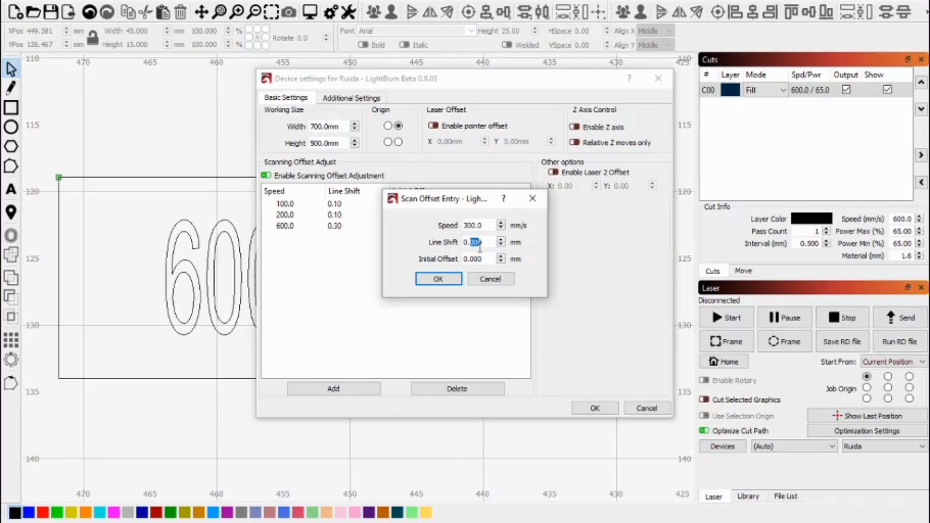
left_click(500, 239)
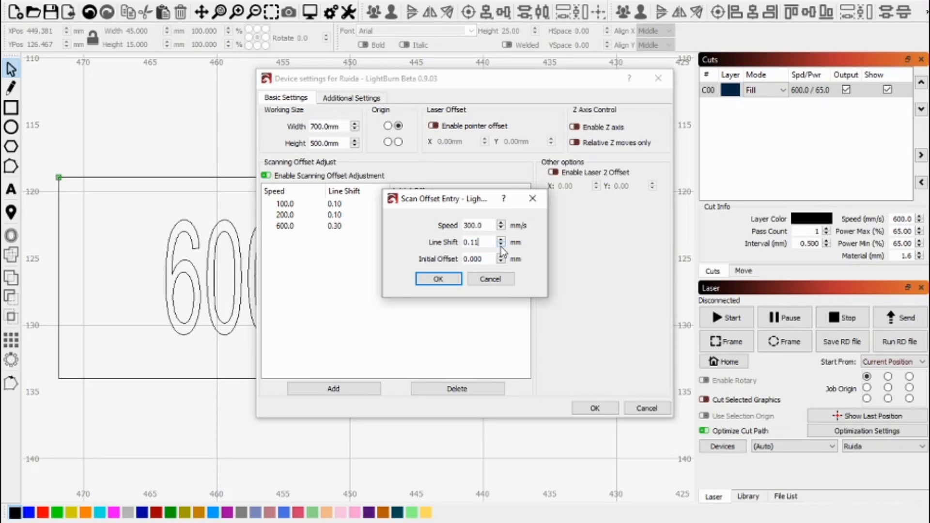
left_click(438, 278)
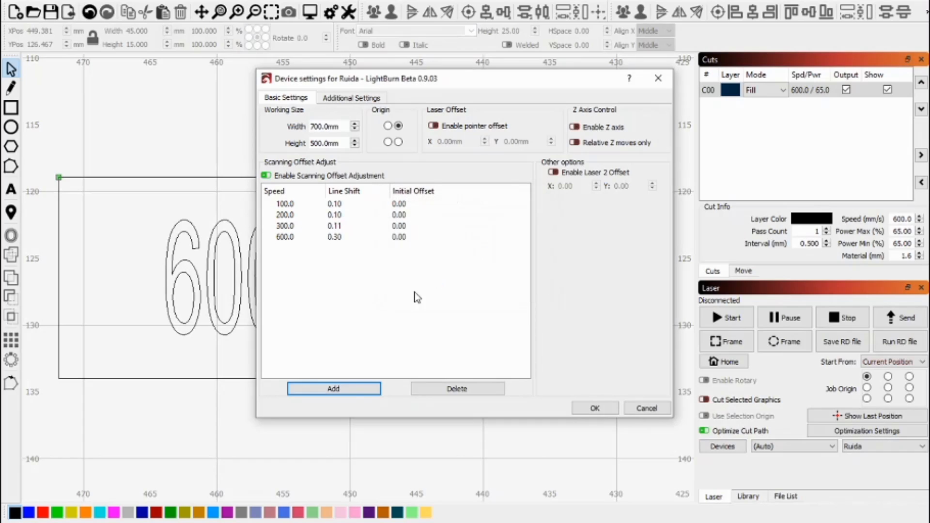
Step: Add the 400 mm/s (0.25 mm) and 500 mm/s (0.28 mm) offset entries
left_click(332, 388)
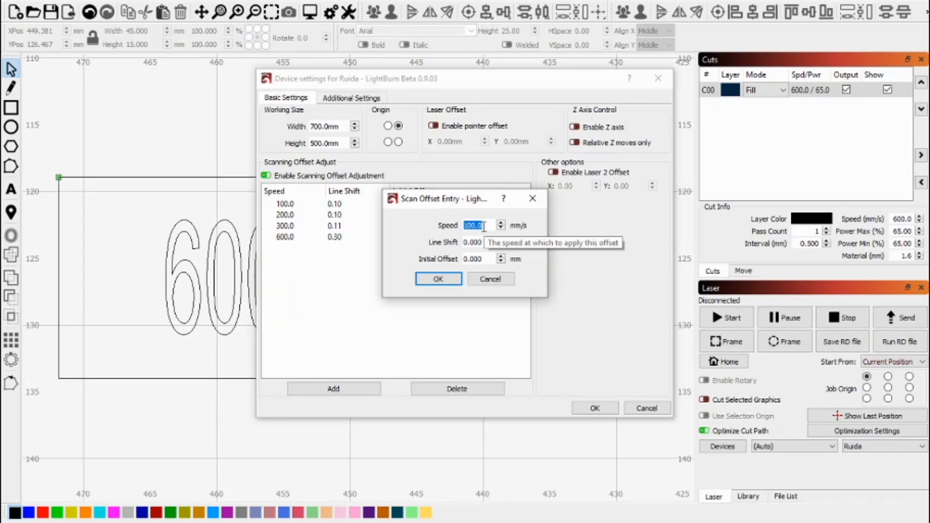
type("400.0")
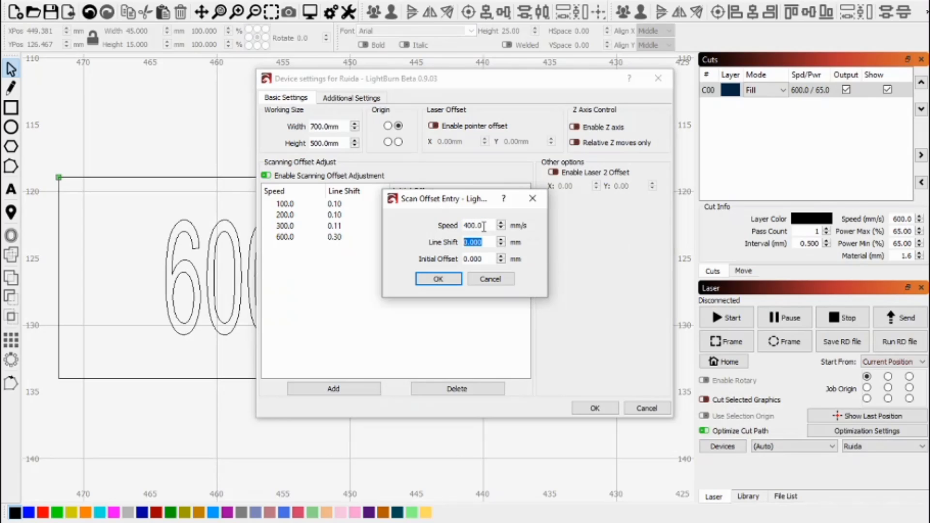
type("0.25")
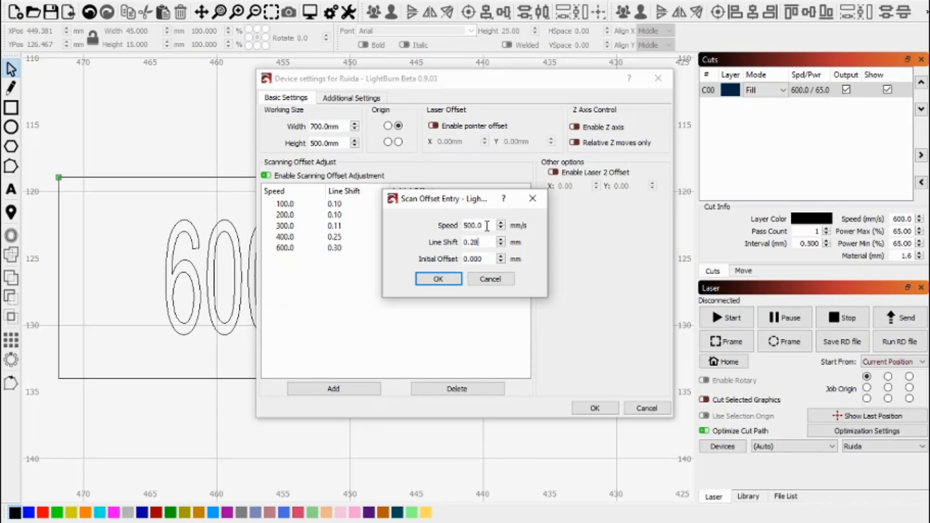
left_click(438, 279)
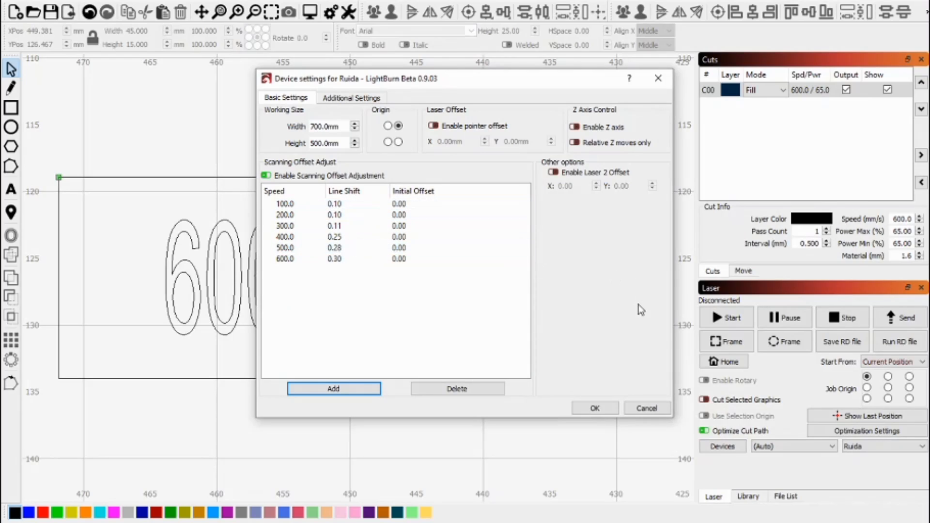
Step: Save and close the Ruida device settings, then bring up RDWorks
left_click(593, 408)
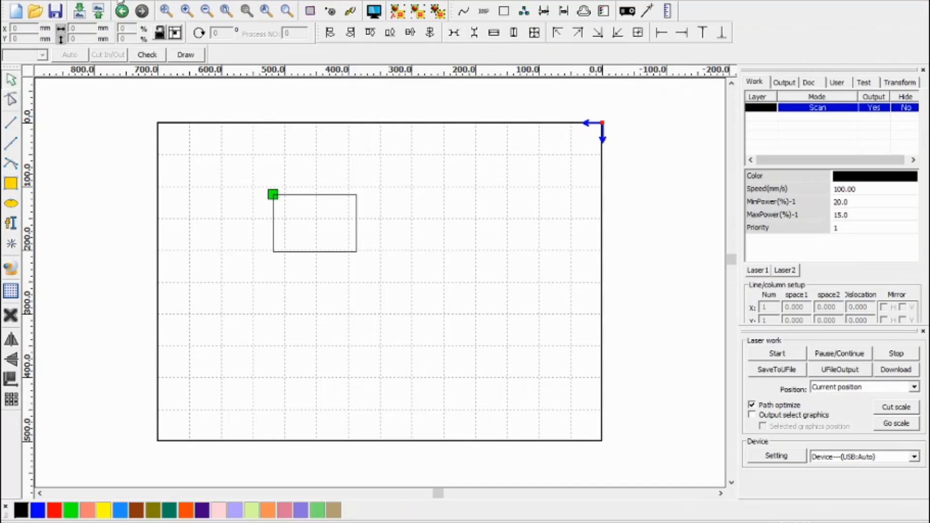
Step: Enable scanning reverse compensation and add a 600 mm/s entry at 0.3
left_click(774, 455)
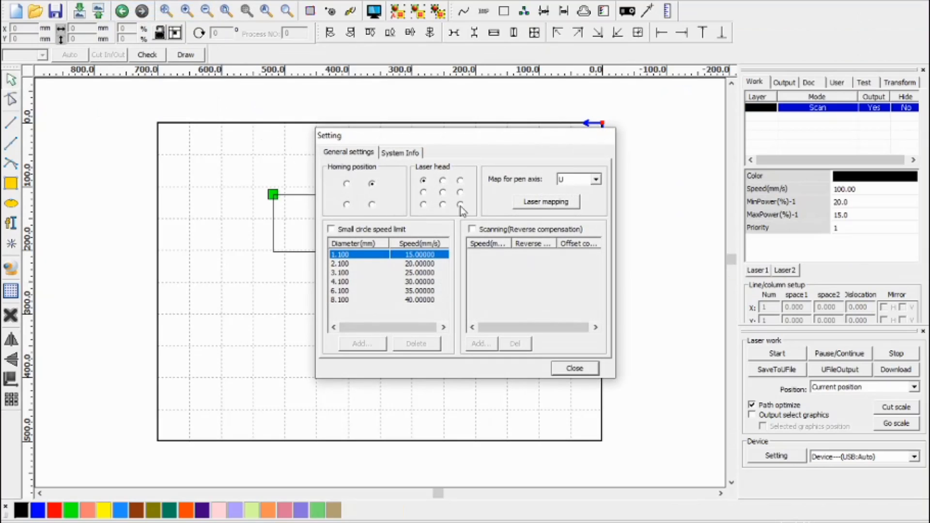
left_click(473, 228)
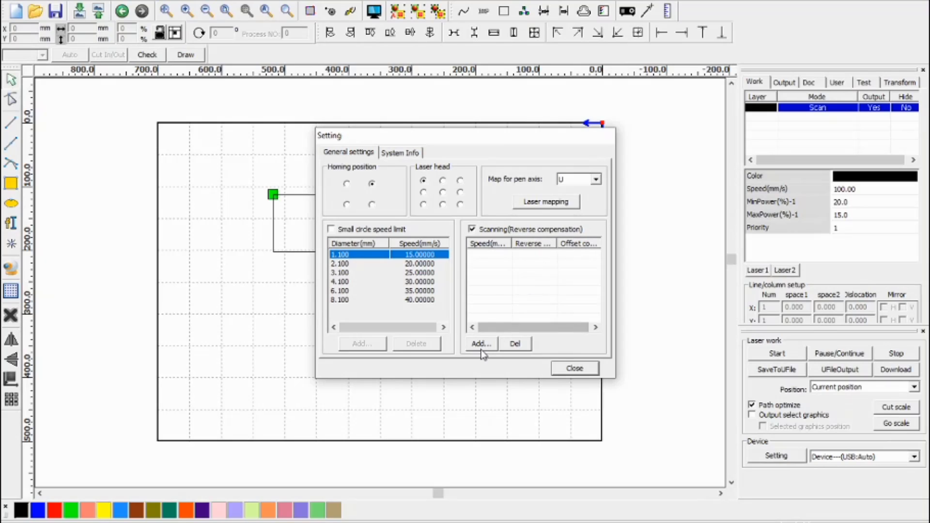
left_click(480, 343)
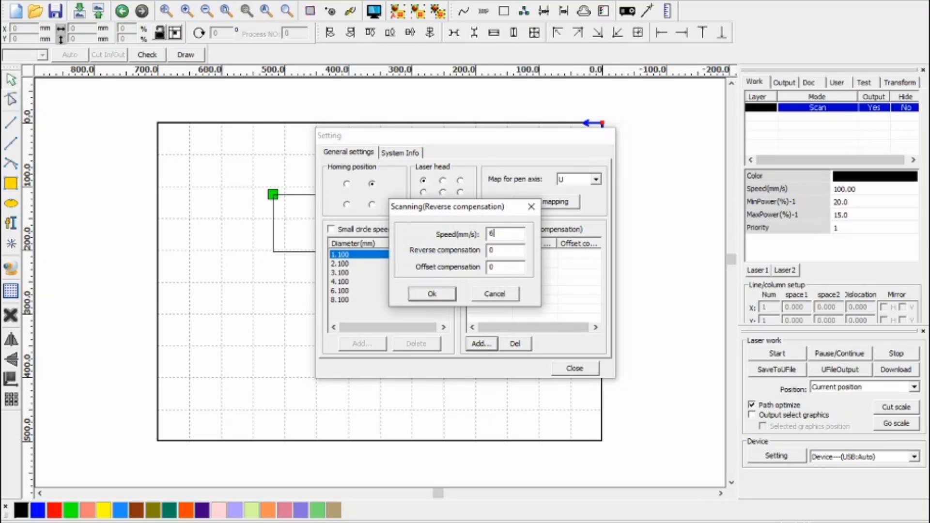
type("0.3")
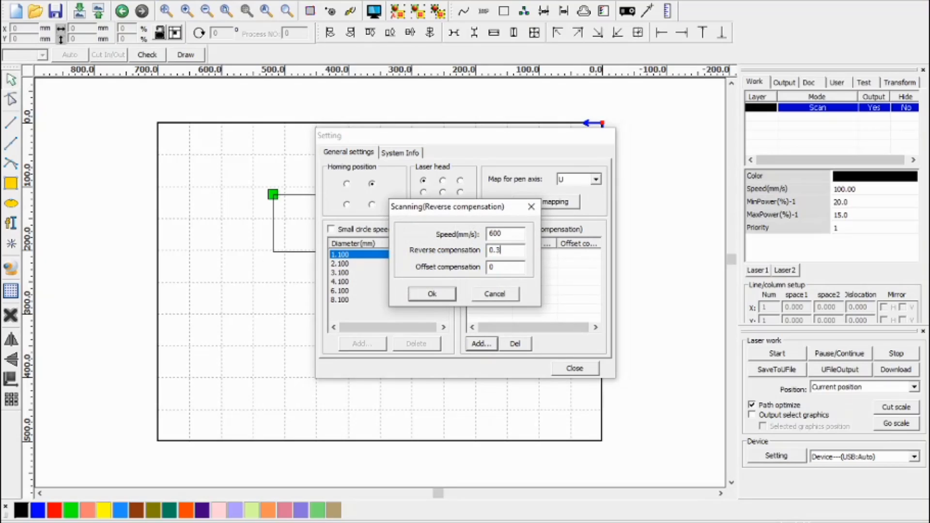
left_click(431, 294)
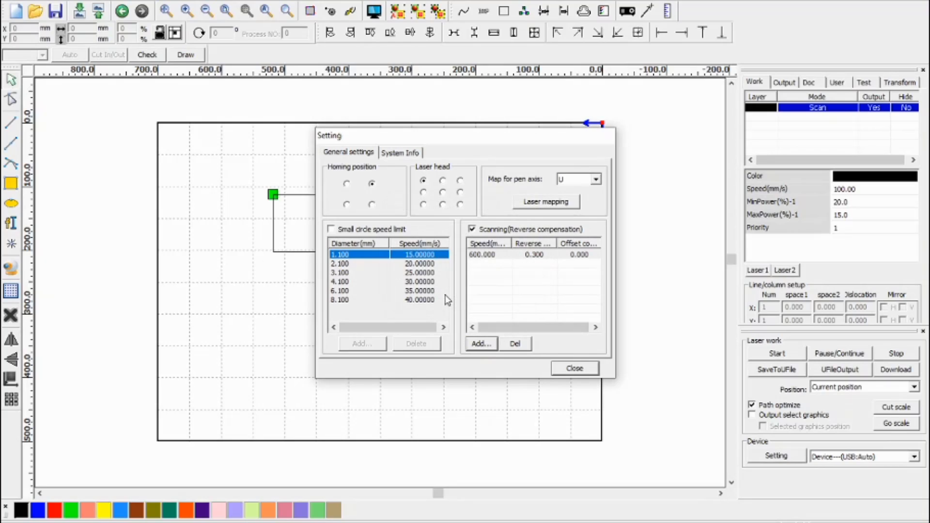
Step: Add the 100 mm/s entry at 0.1 and start the next compensation row
left_click(481, 343)
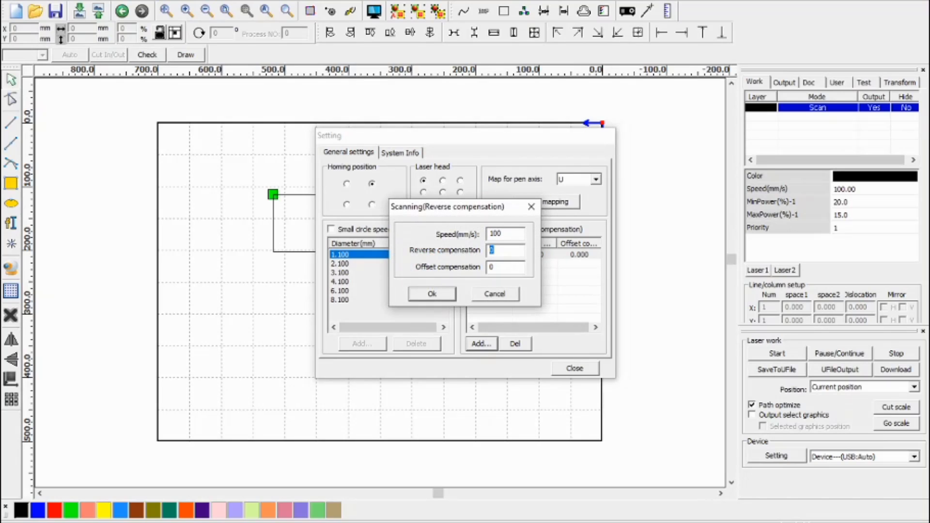
left_click(431, 293)
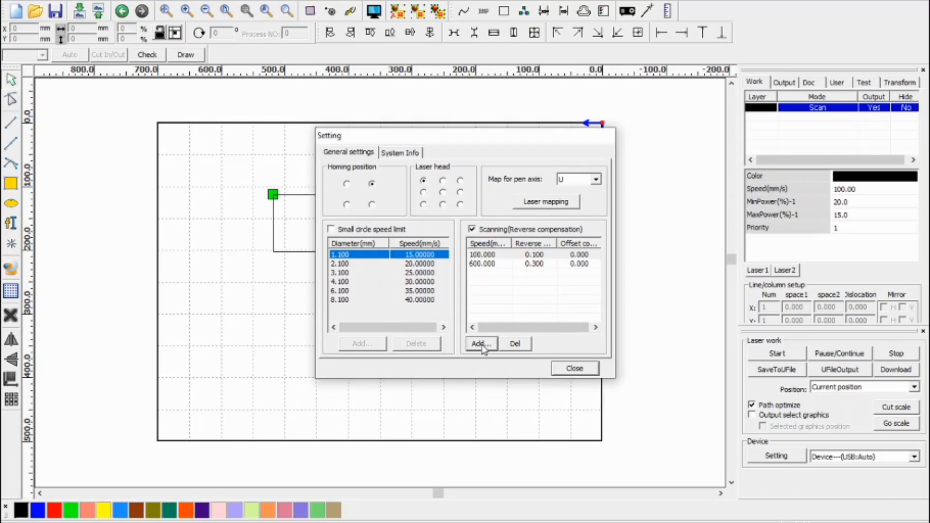
left_click(481, 343)
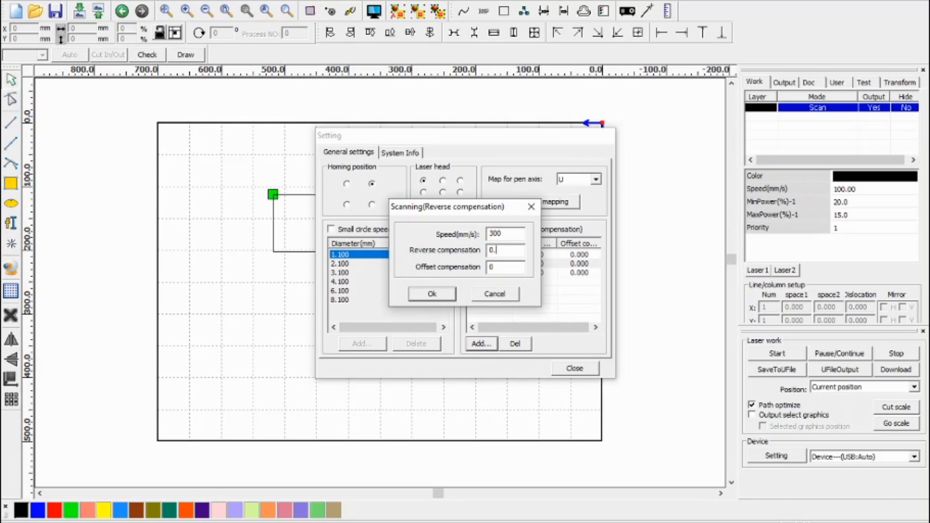
type("400")
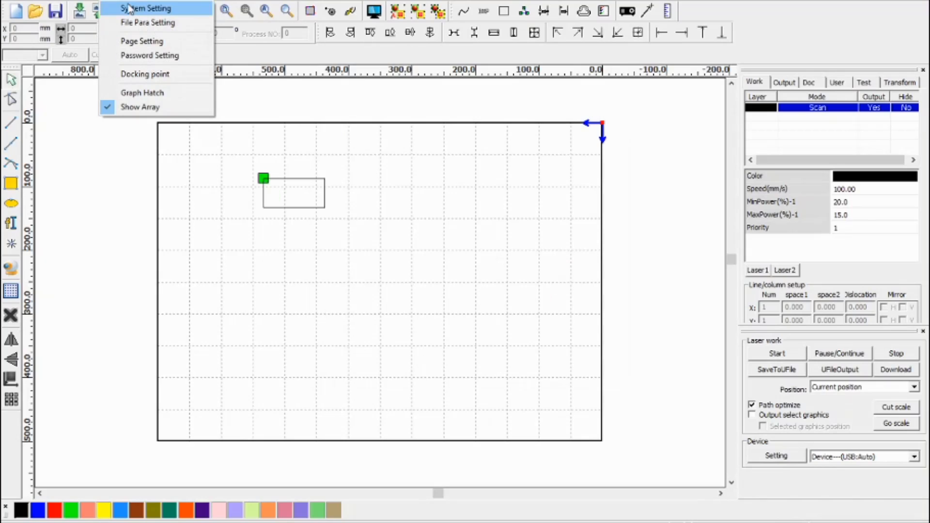
Step: Review the six-speed compensation list in System Setting and close it
left_click(145, 7)
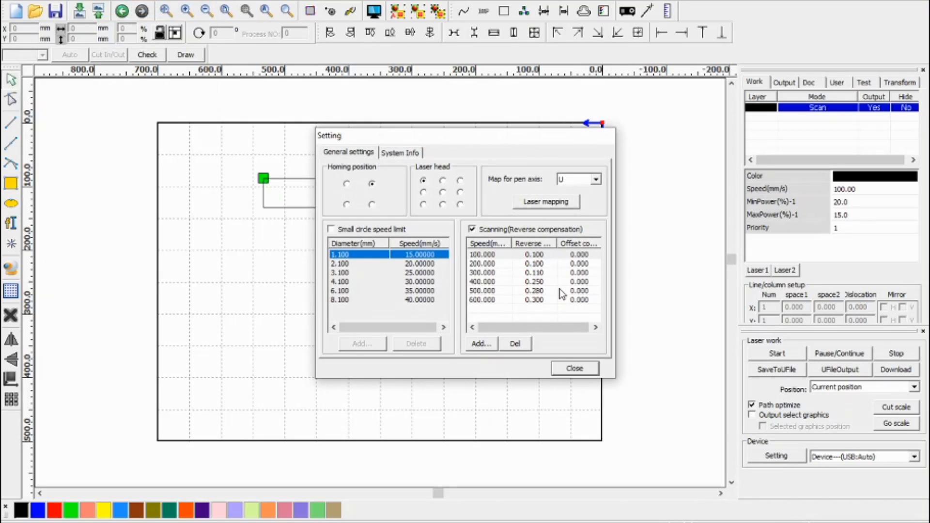
mouse_move(543, 263)
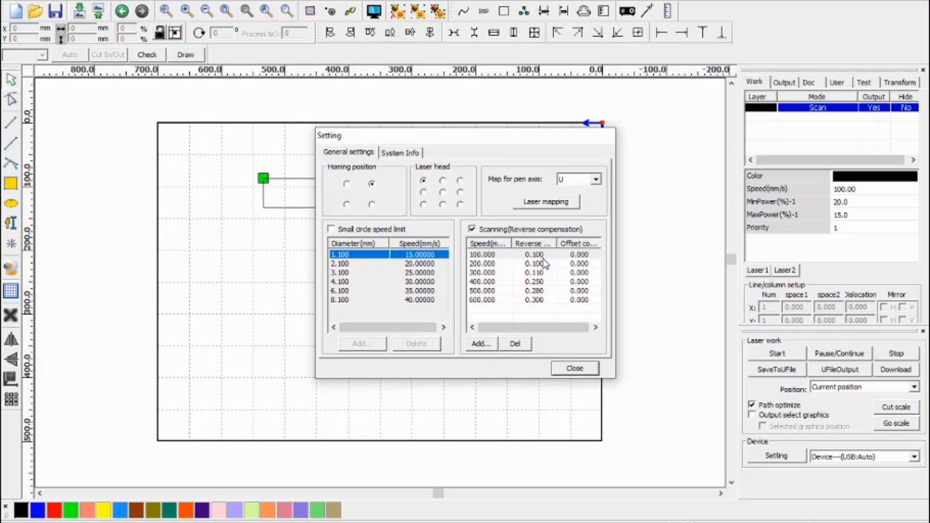
left_click(572, 368)
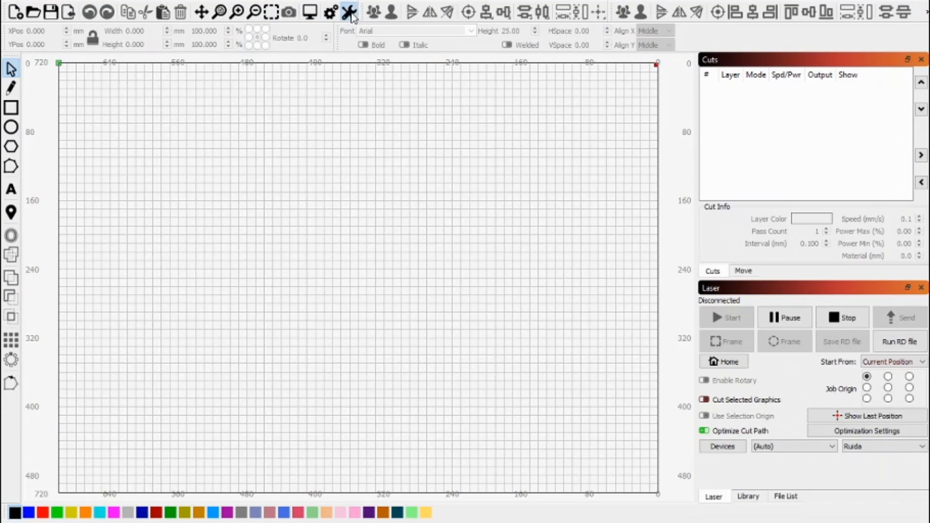
Step: Set the 600 mm/s scanning offset line shift to 0.29 in LightBurn
left_click(349, 11)
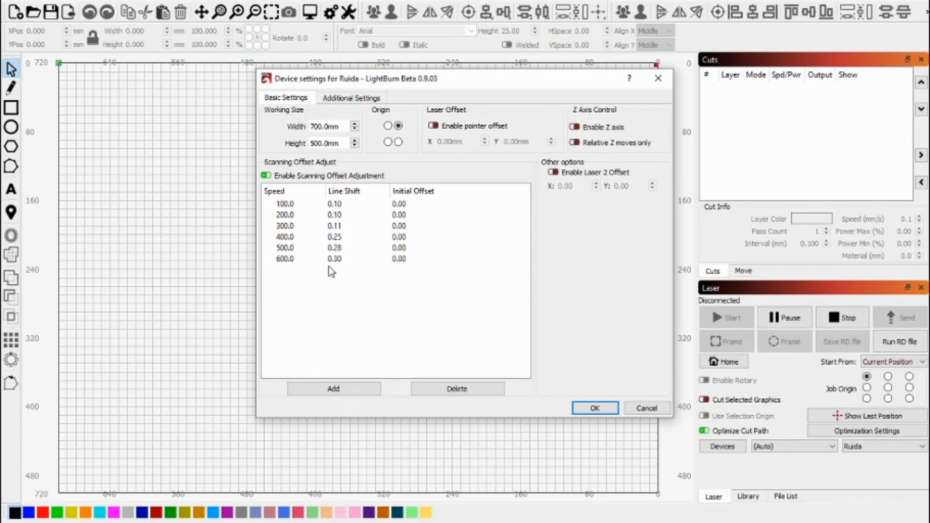
left_click(335, 247)
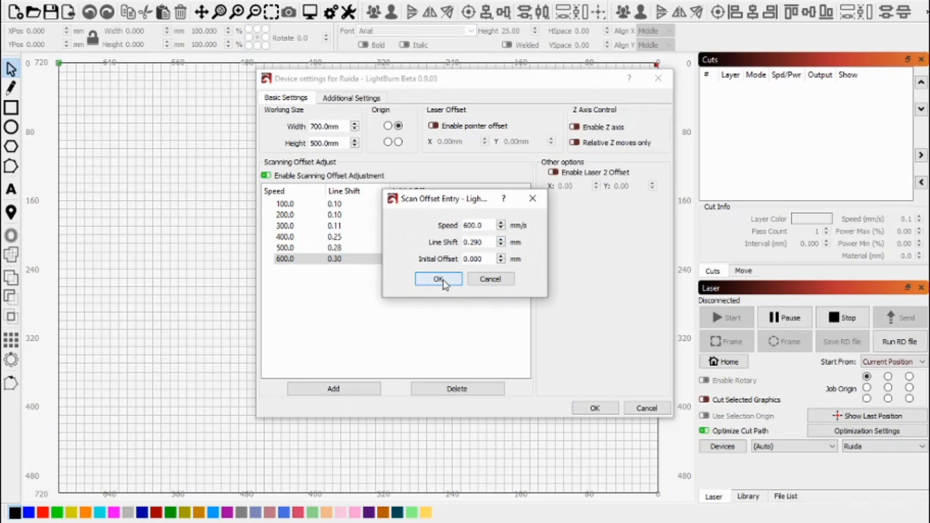
left_click(438, 279)
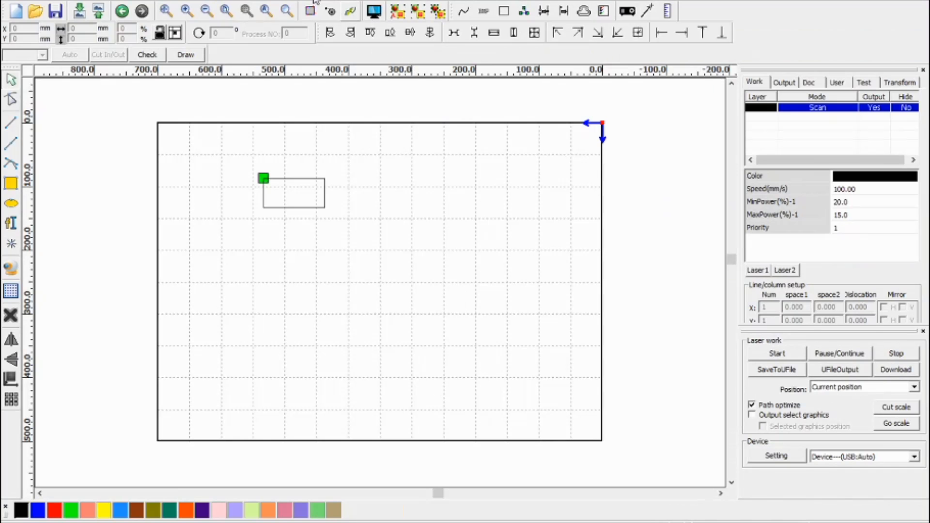
Step: Check the RDWorks compensation table and close its settings
left_click(775, 456)
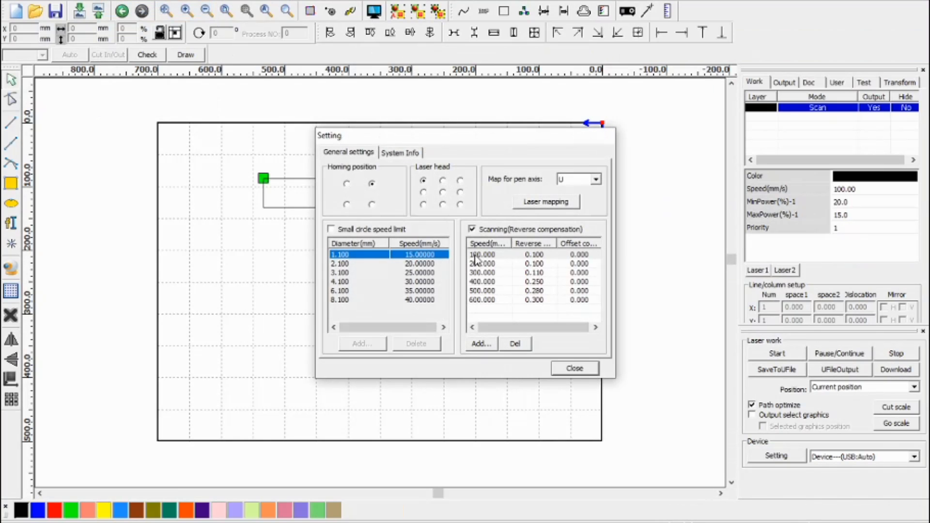
left_click(482, 299)
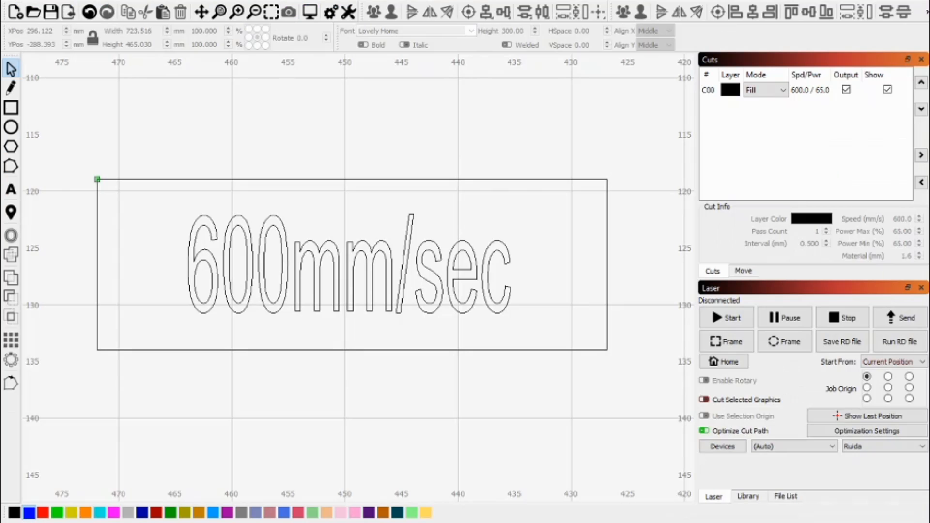
mouse_move(550, 186)
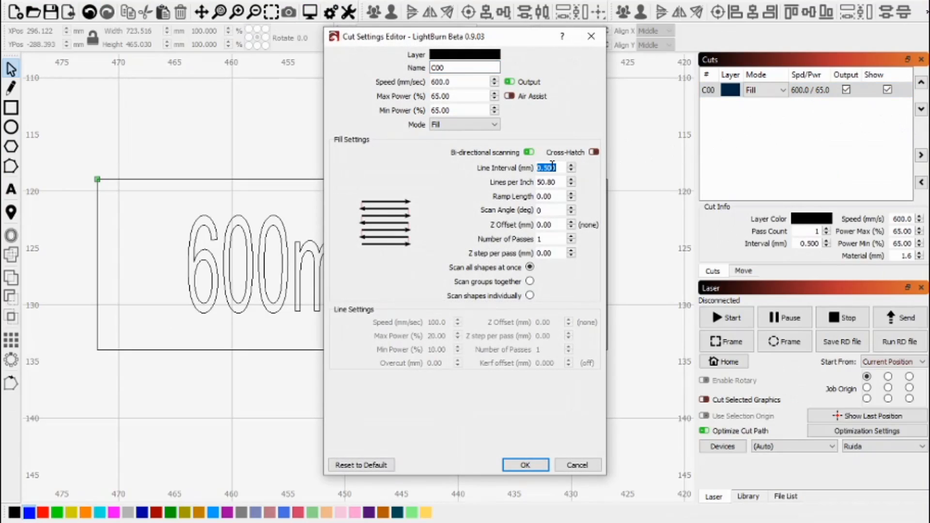
Step: Set the fill layer's line interval to 0.09 mm
type("0.09")
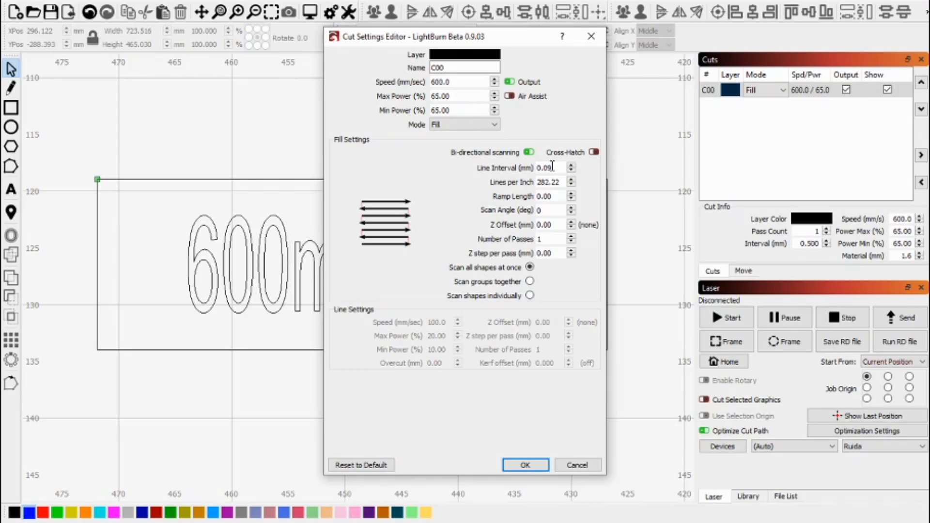